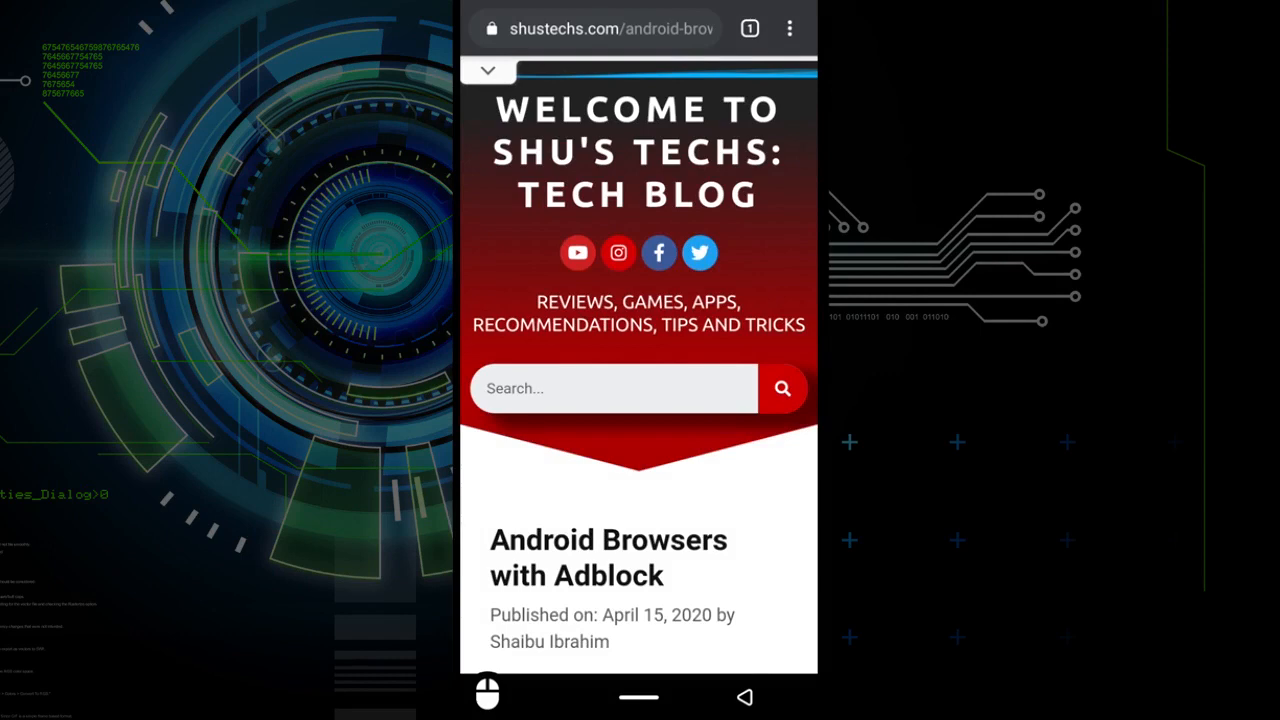
Step: Scroll down through the Android Browsers with Adblock article
scroll(down, 3)
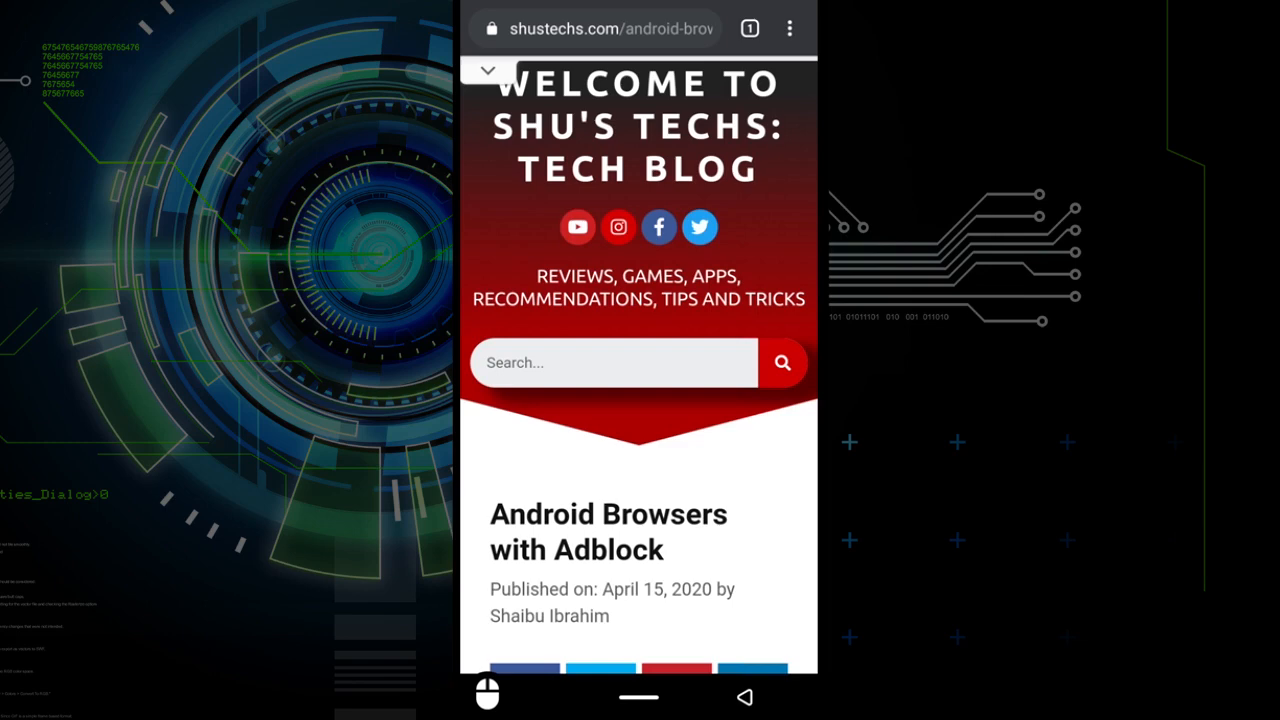
scroll(down, 3)
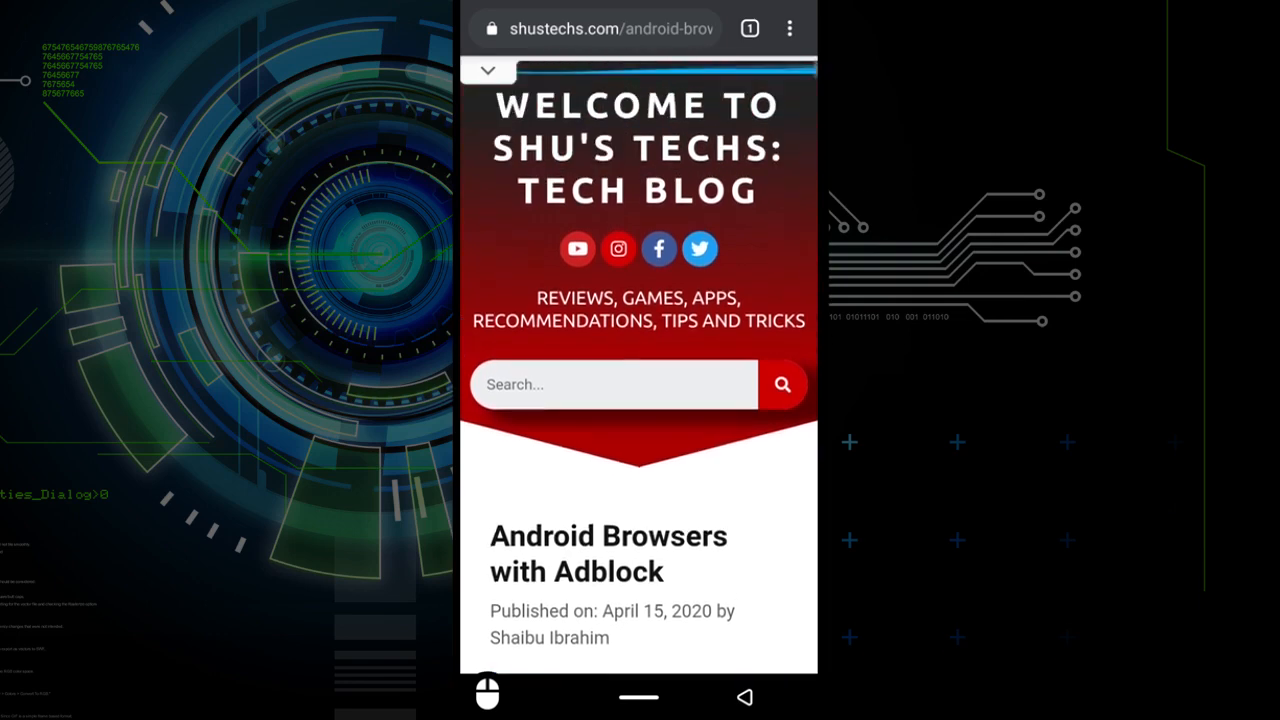
scroll(down, 3)
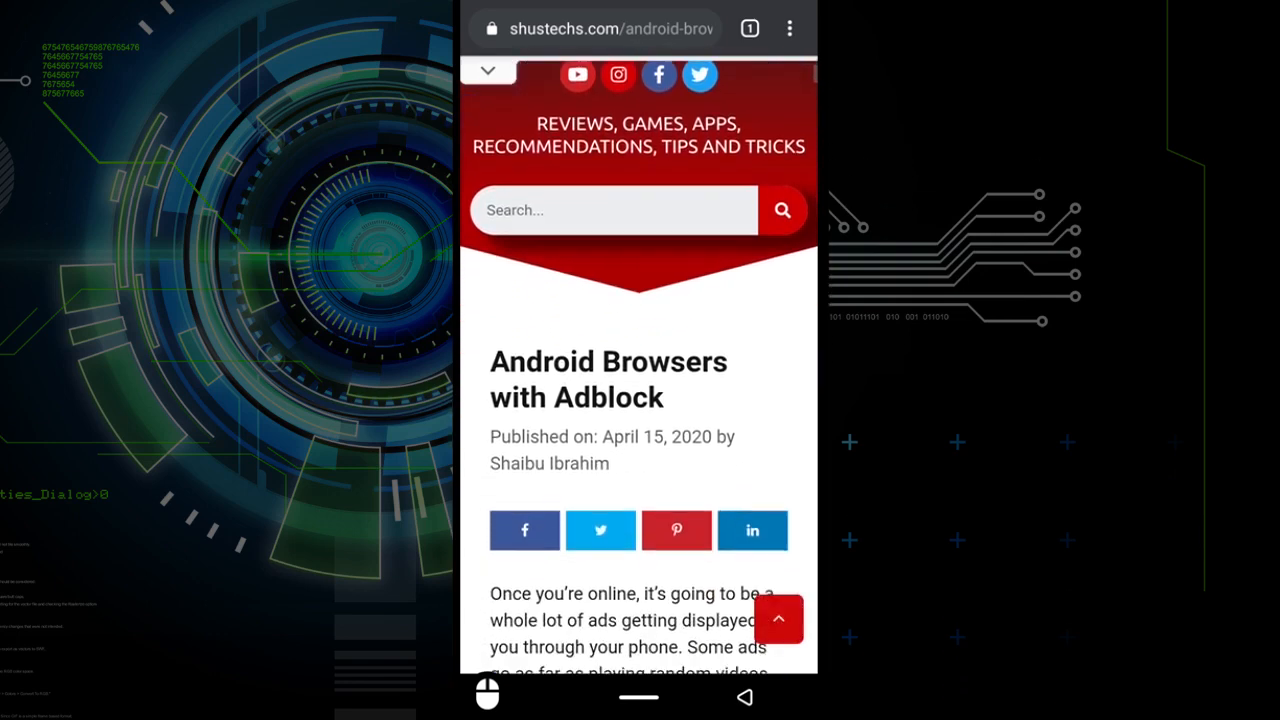
scroll(down, 3)
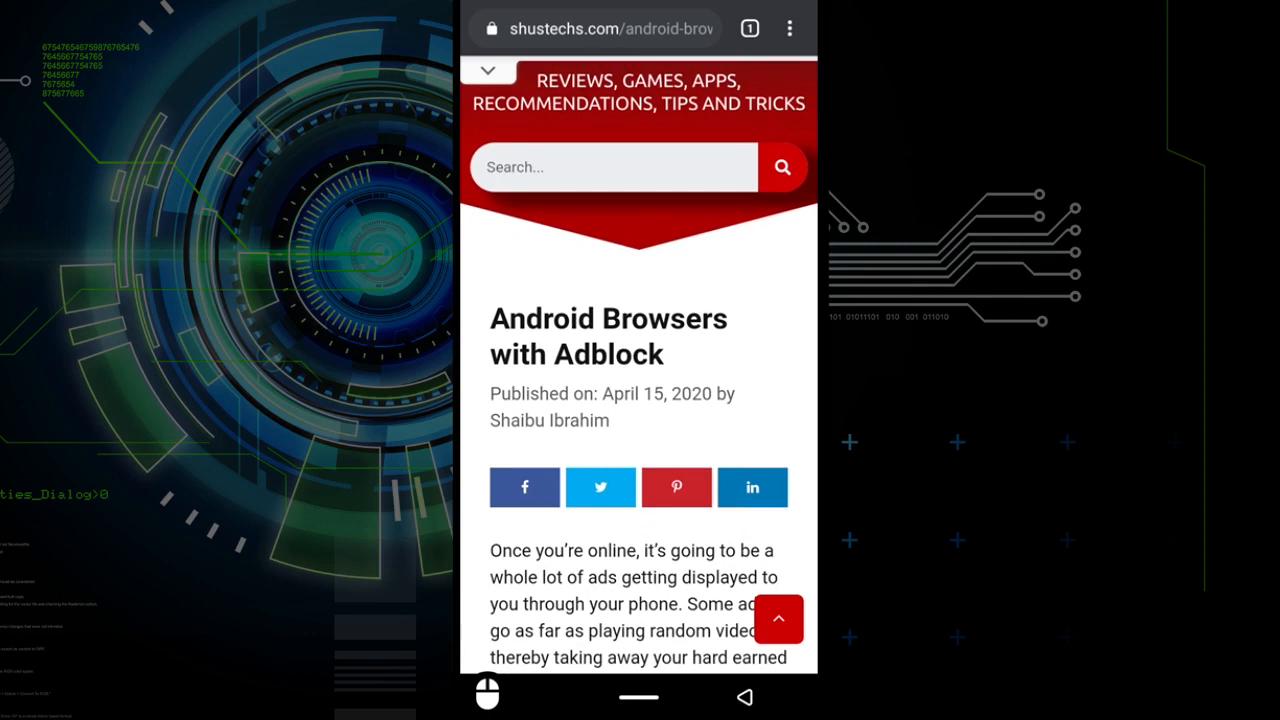
scroll(down, 3)
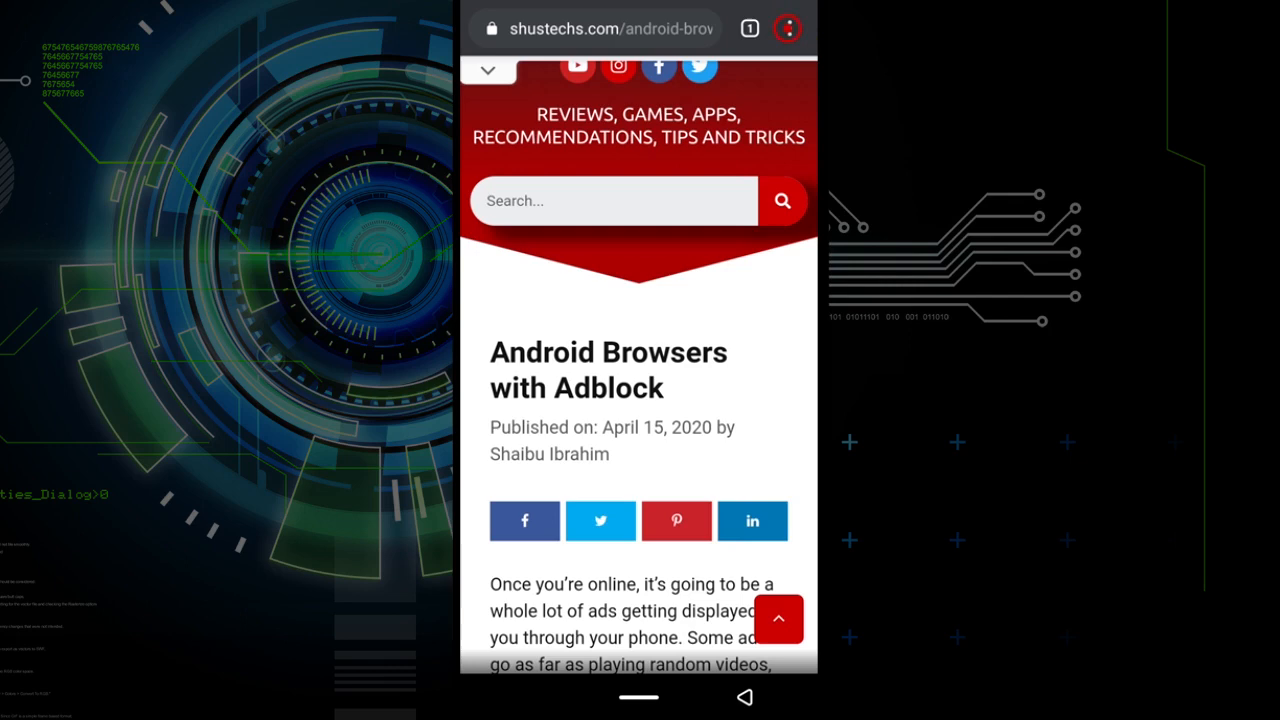
Step: Download the article from the page menu and scroll to its paragraph on ads using mobile data
click(786, 28)
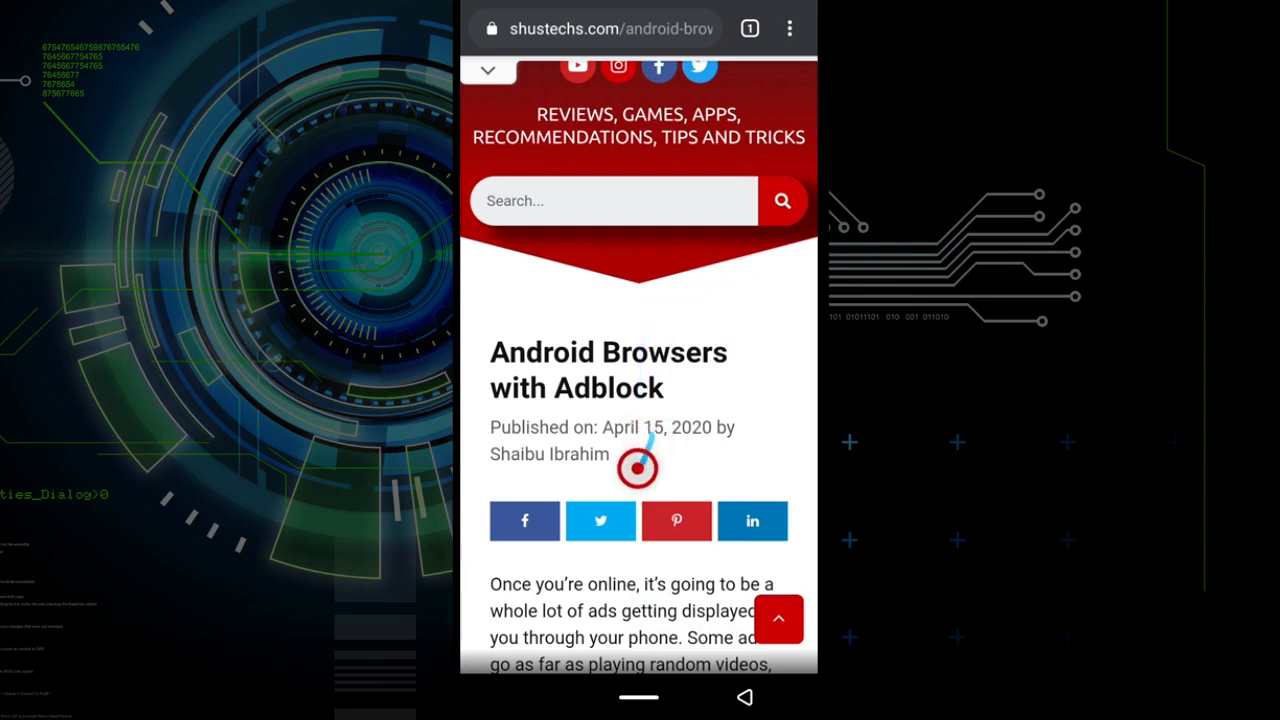
scroll(down, 3)
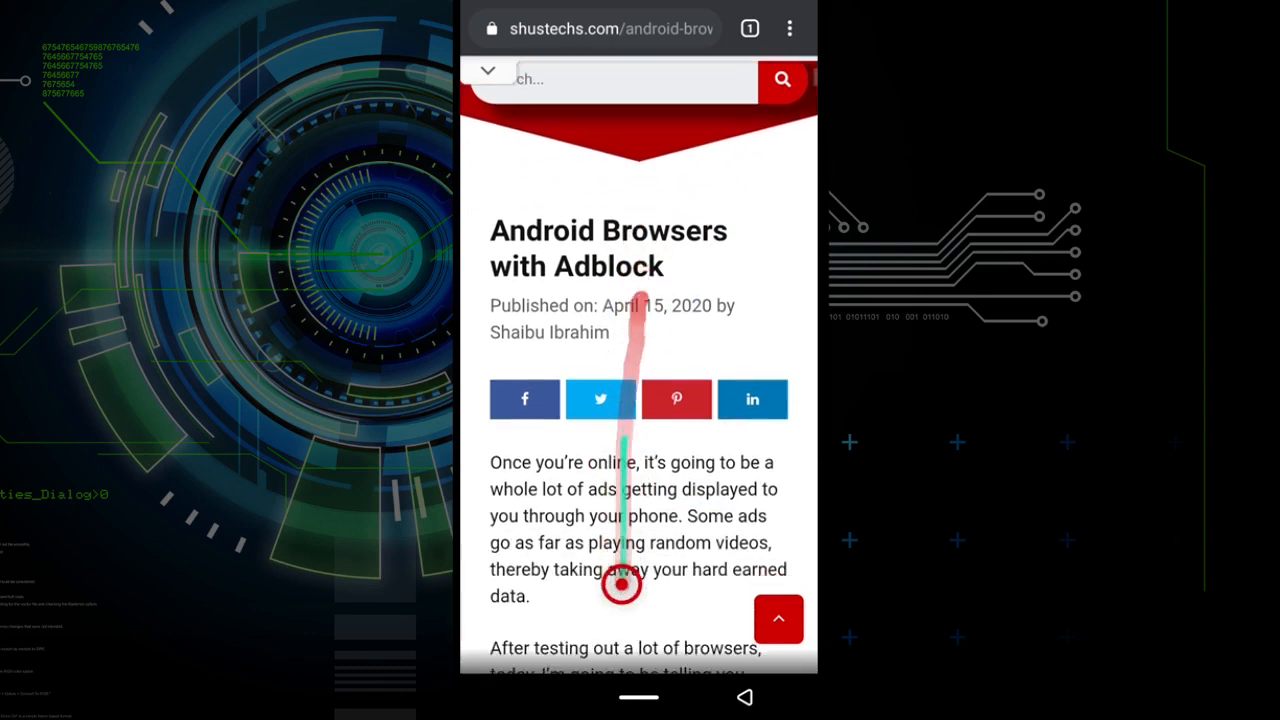
scroll(down, 3)
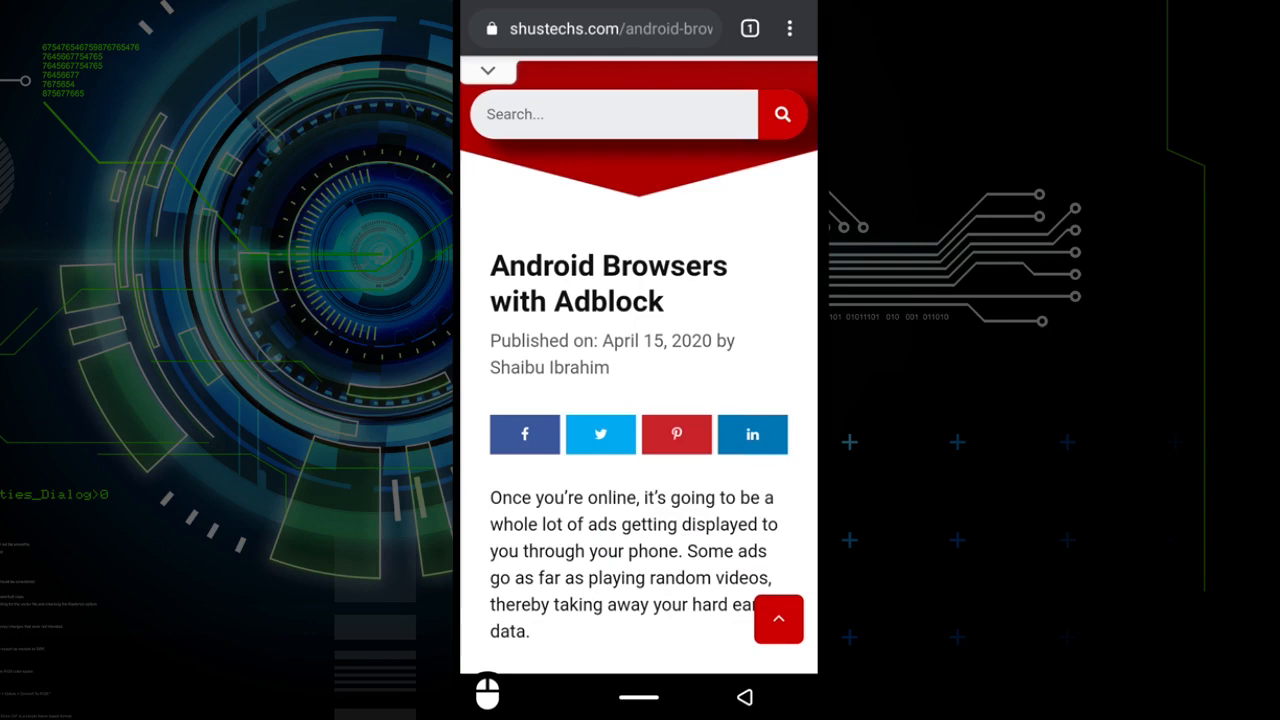
Step: Close the article tab, leaving a blank new tab, and switch off mobile data
click(749, 27)
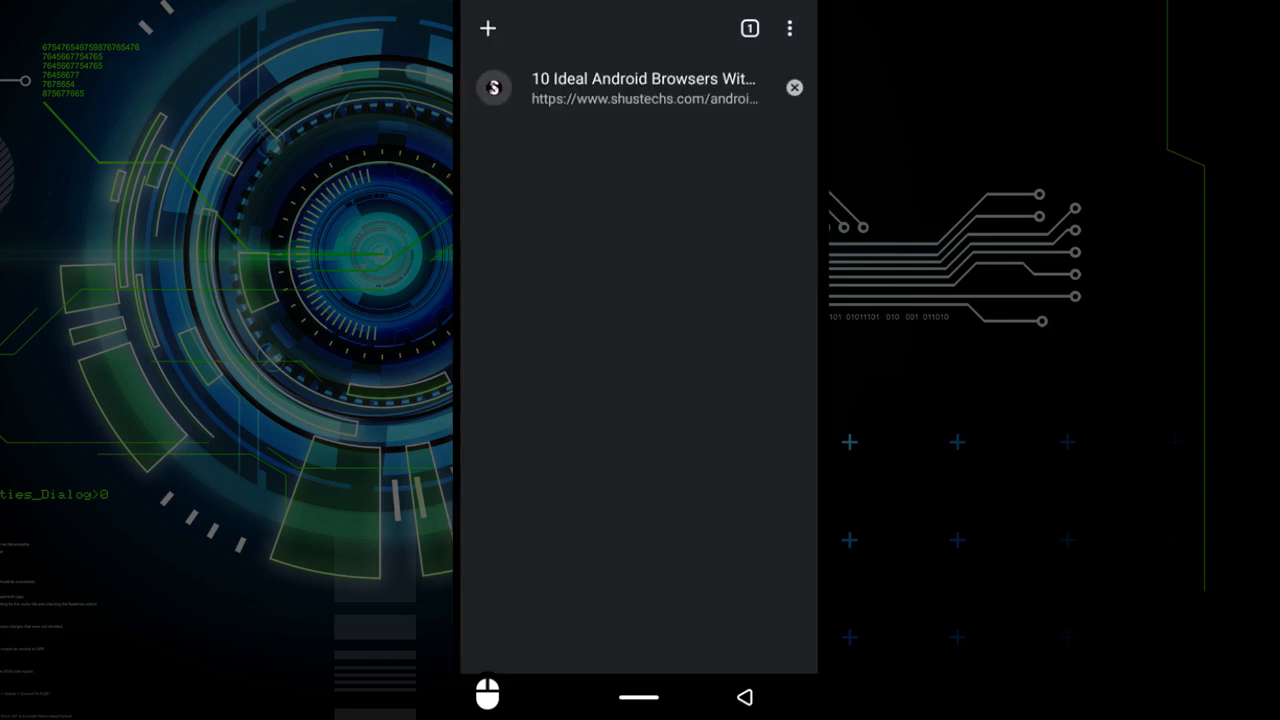
click(794, 87)
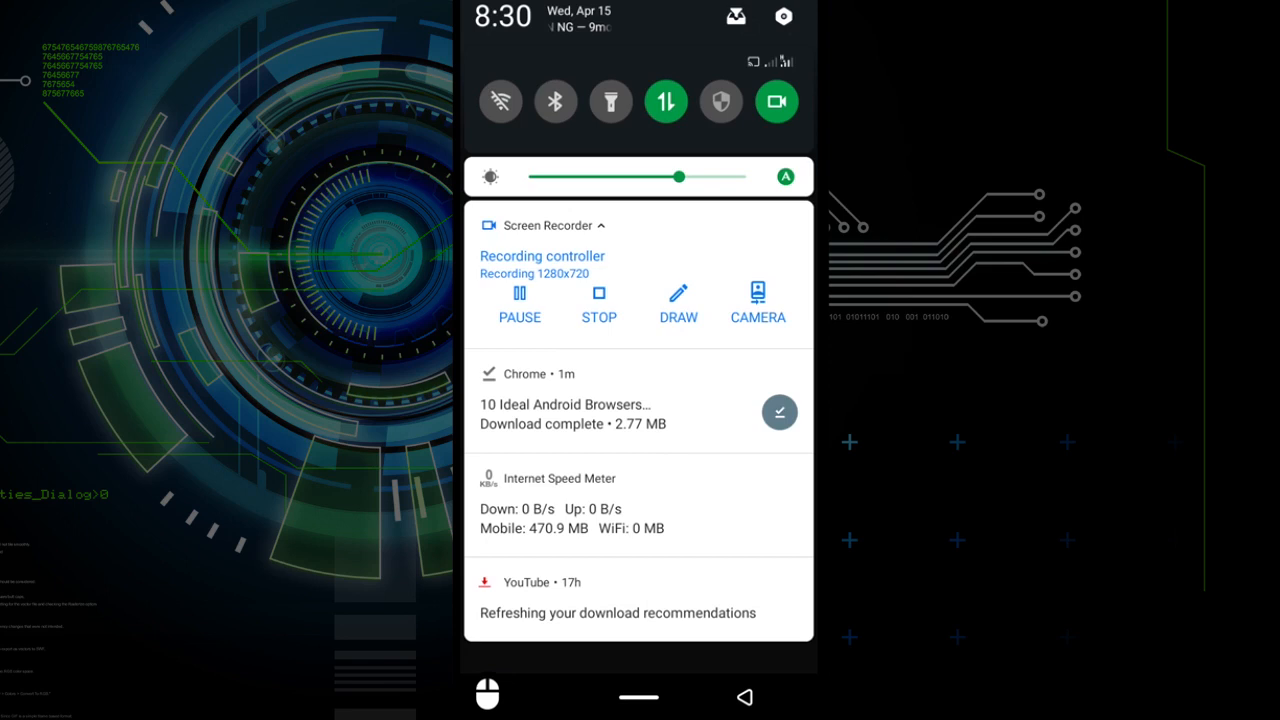
click(665, 101)
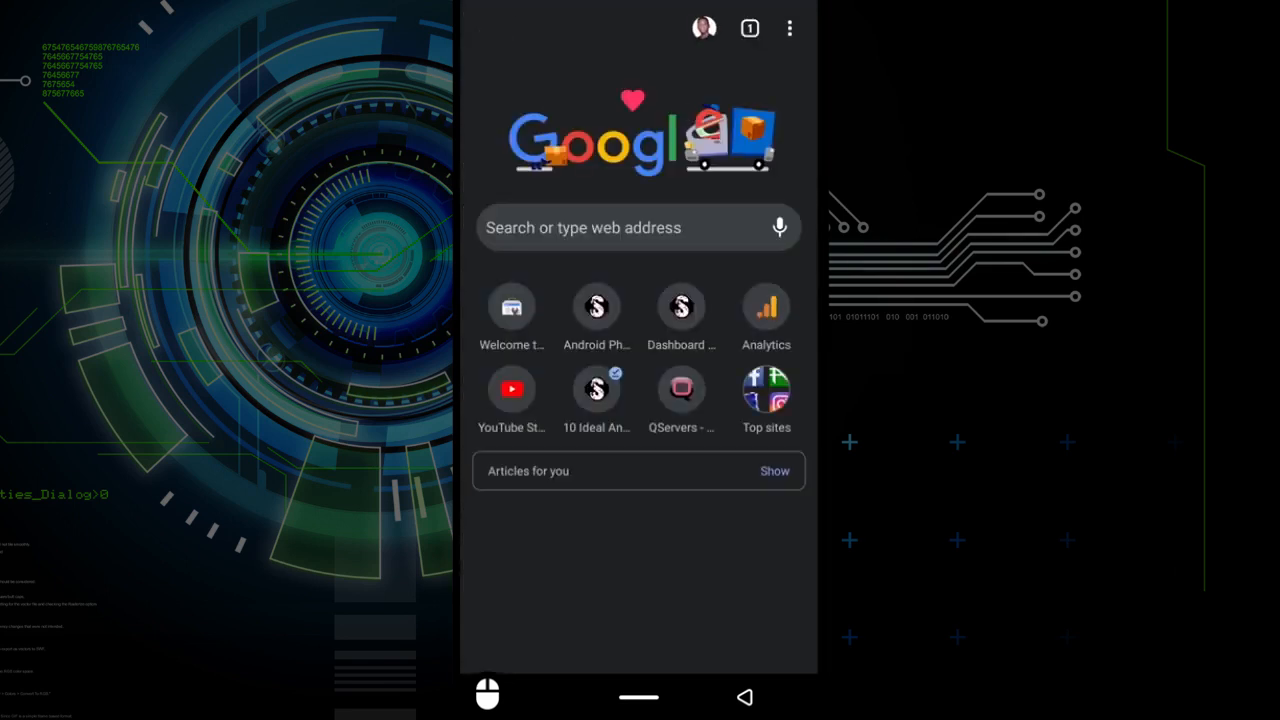
Step: Open Chrome's Downloads list, where the 2.90 MB shustechs.com article appears
click(629, 407)
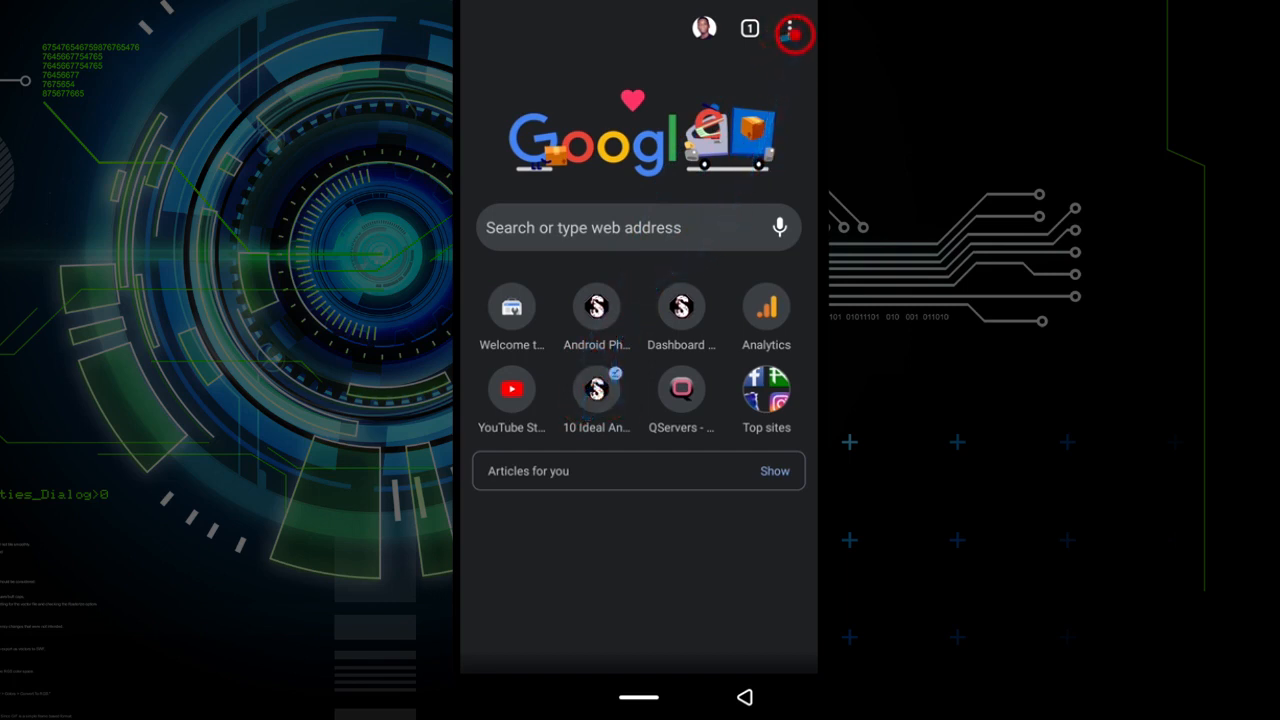
click(792, 29)
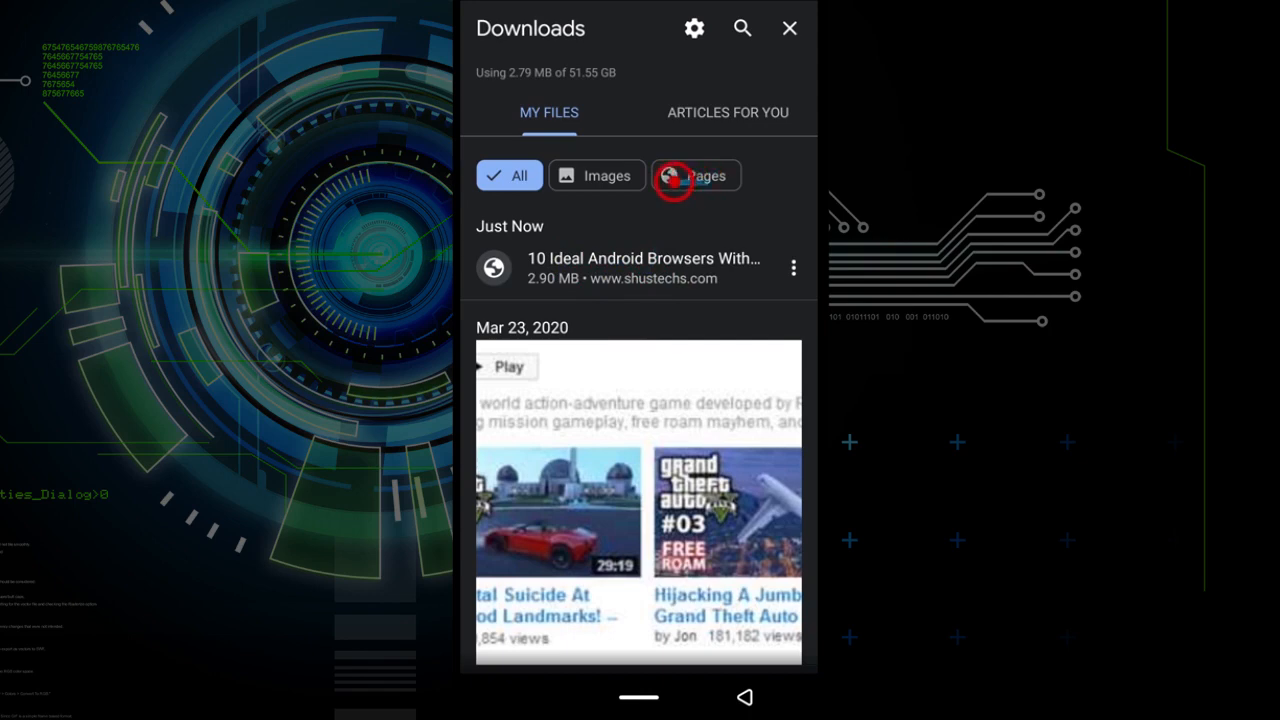
Step: Filter Downloads to Pages, open the saved article offline and scroll into its body text
click(696, 175)
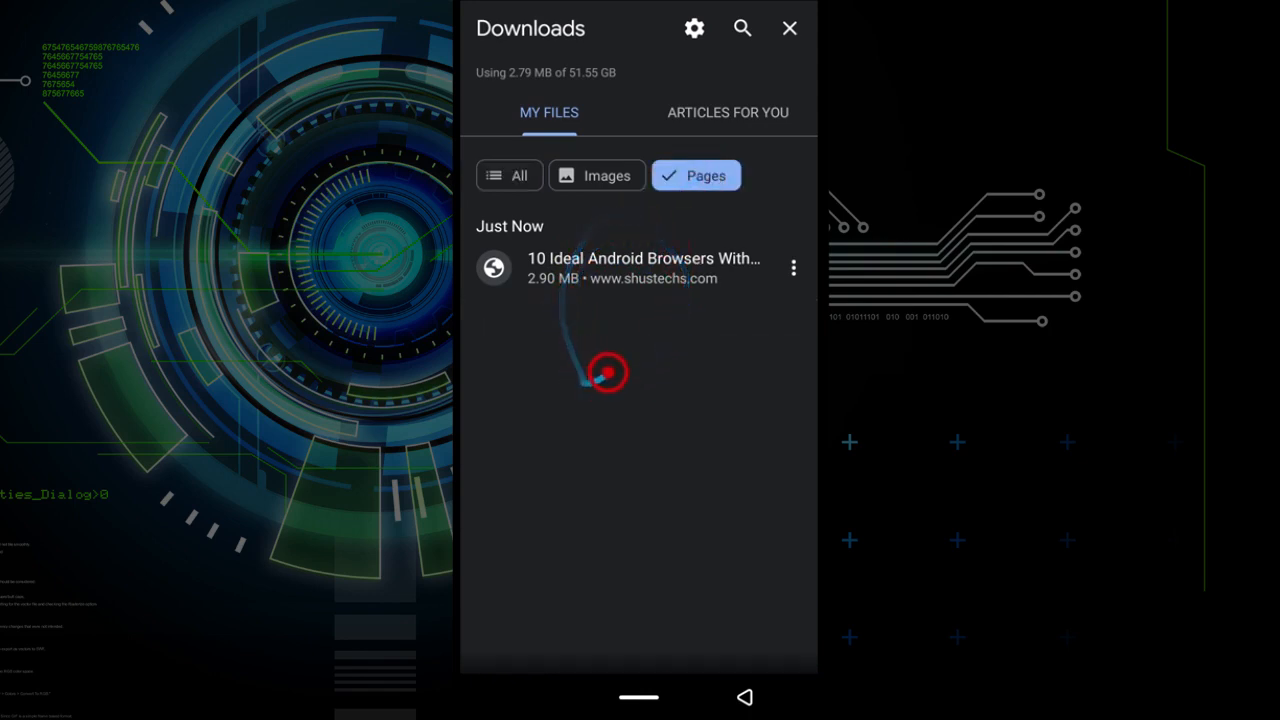
click(643, 258)
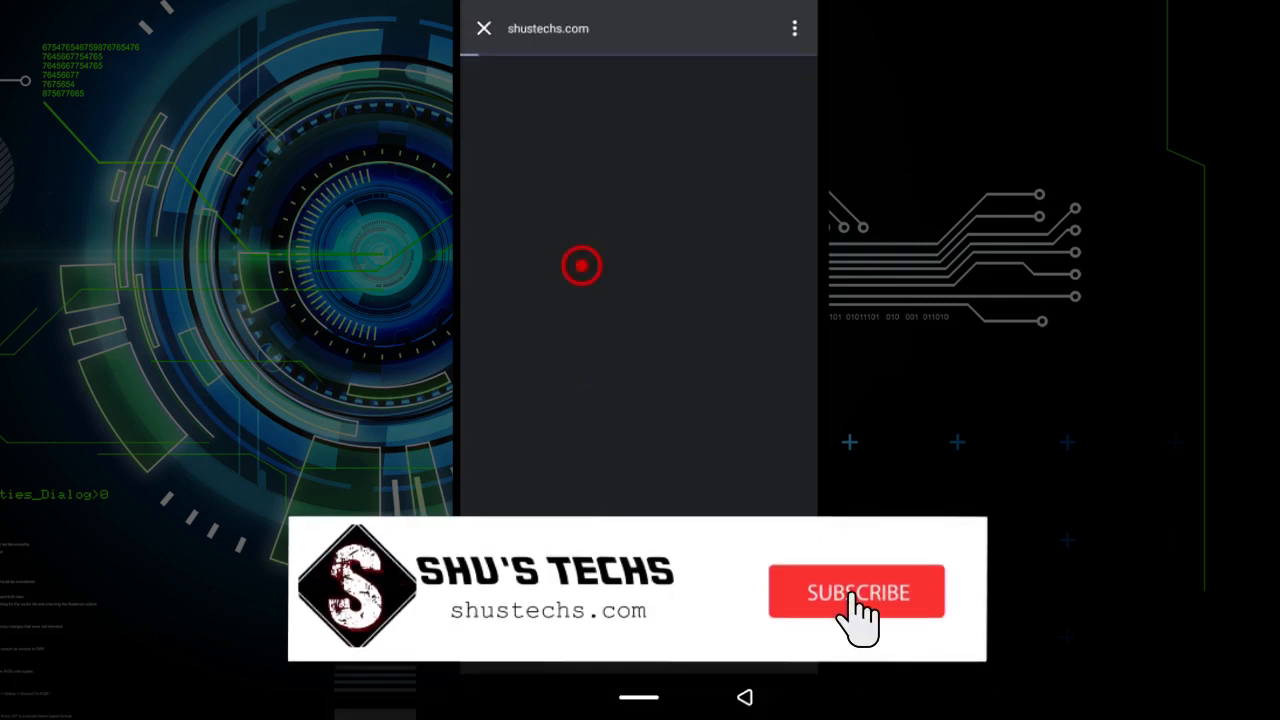
click(856, 591)
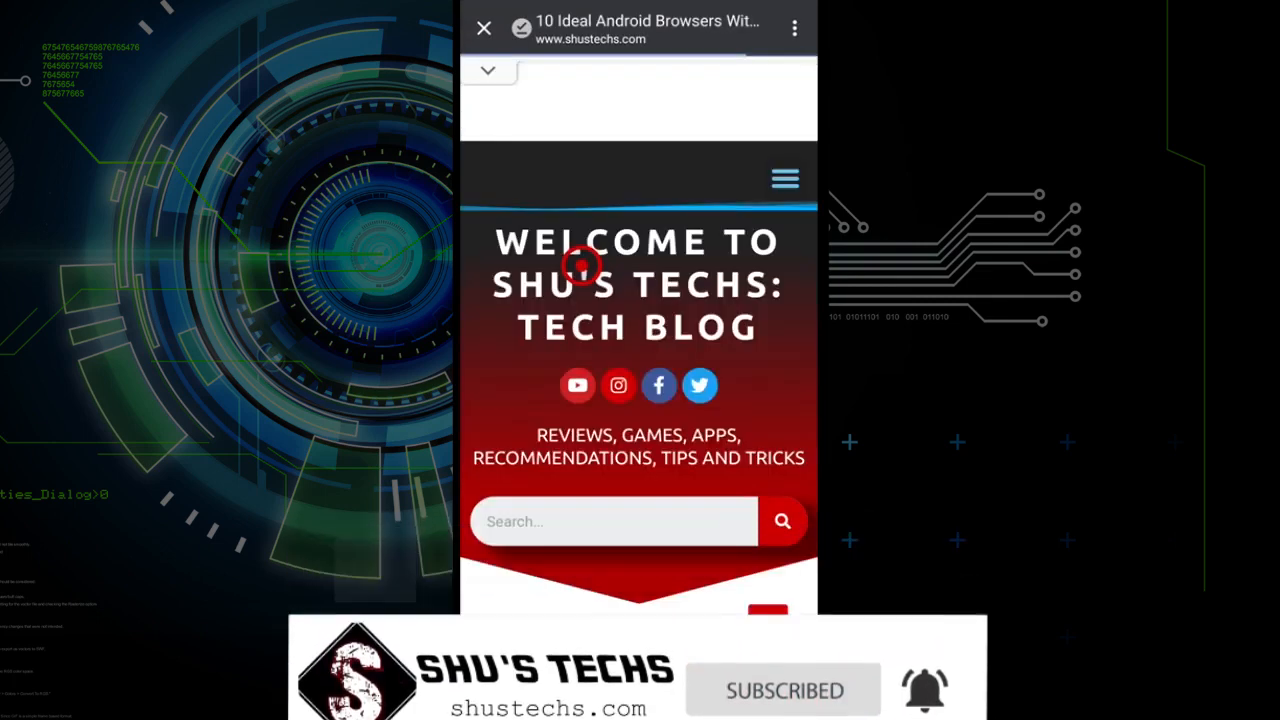
scroll(down, 3)
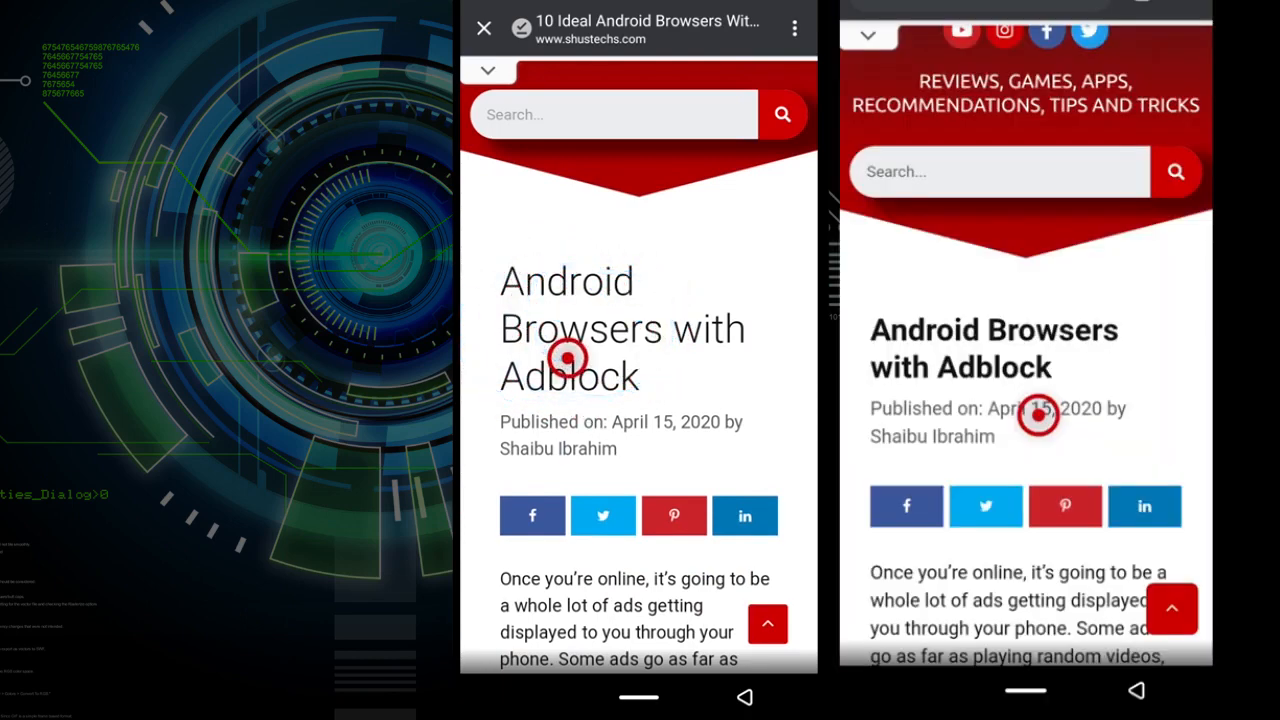
scroll(down, 3)
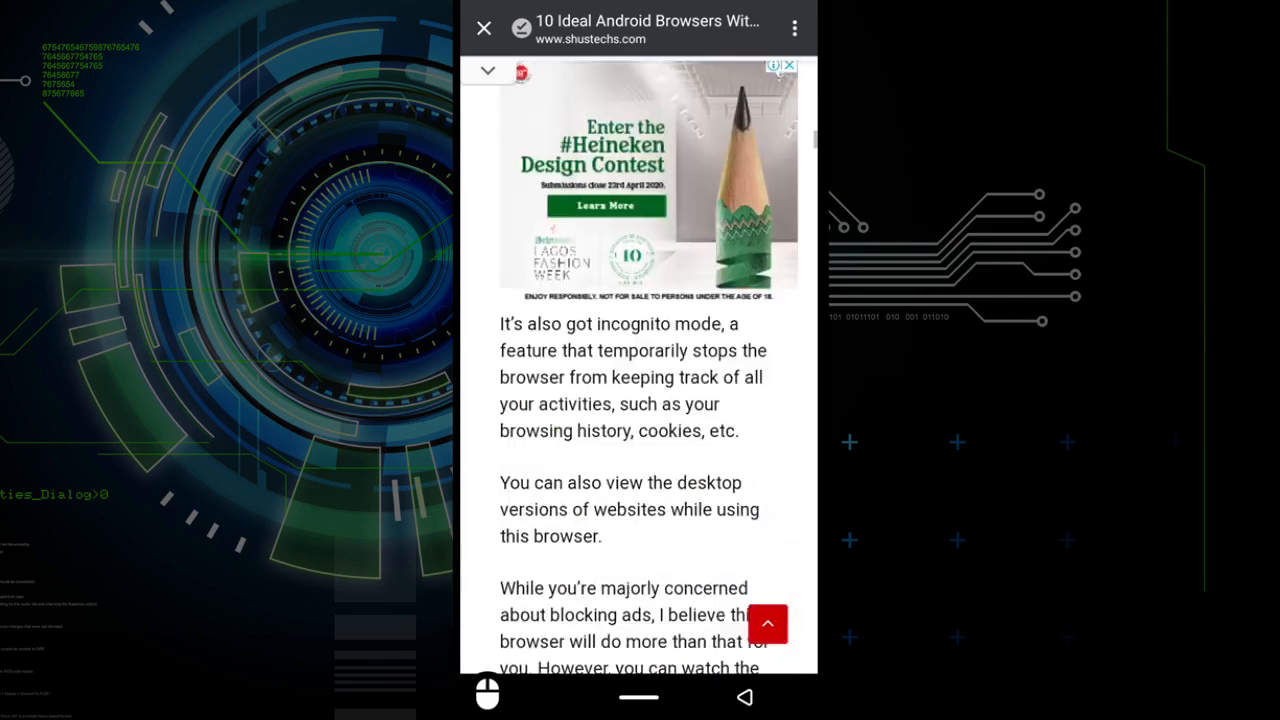
scroll(down, 3)
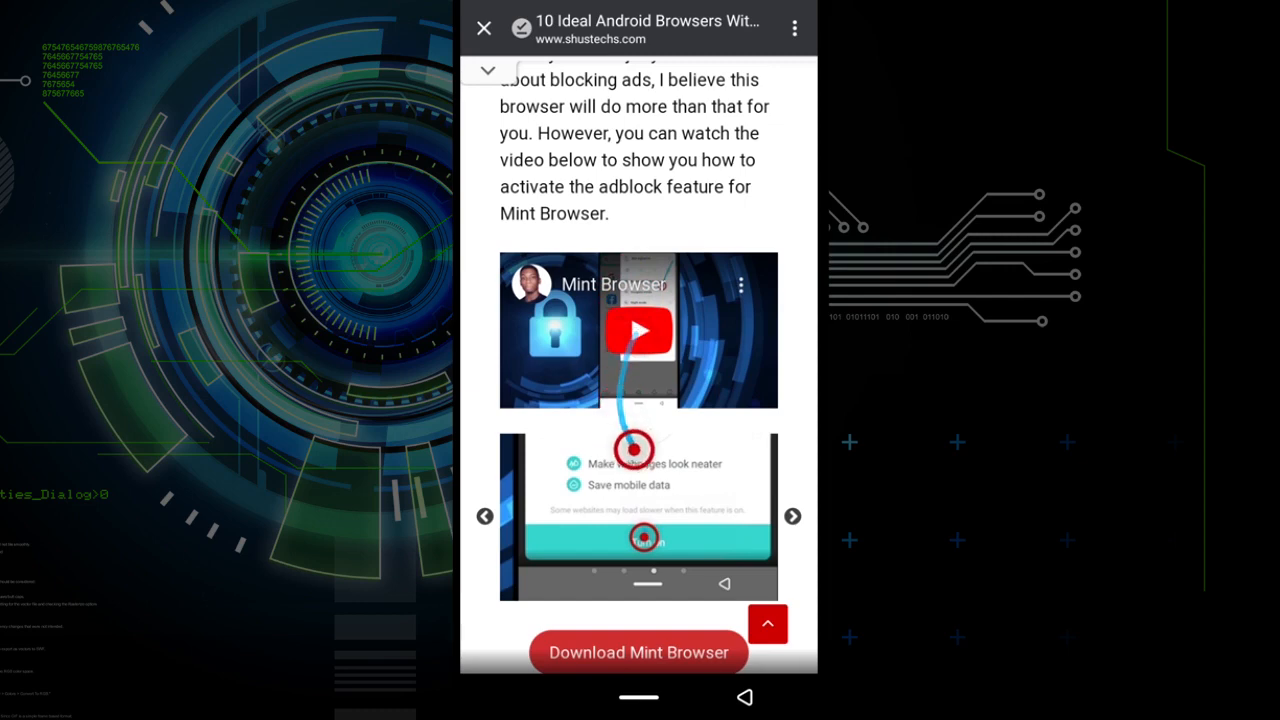
scroll(down, 3)
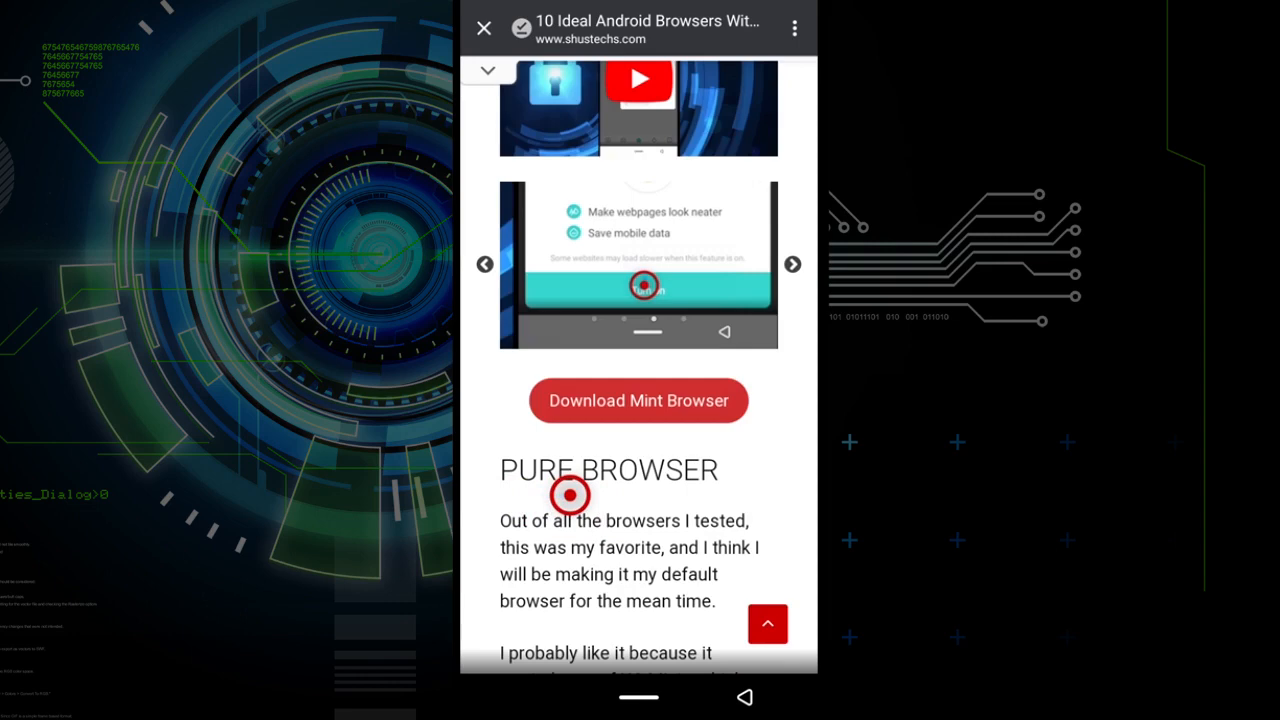
drag(570, 495, 590, 333)
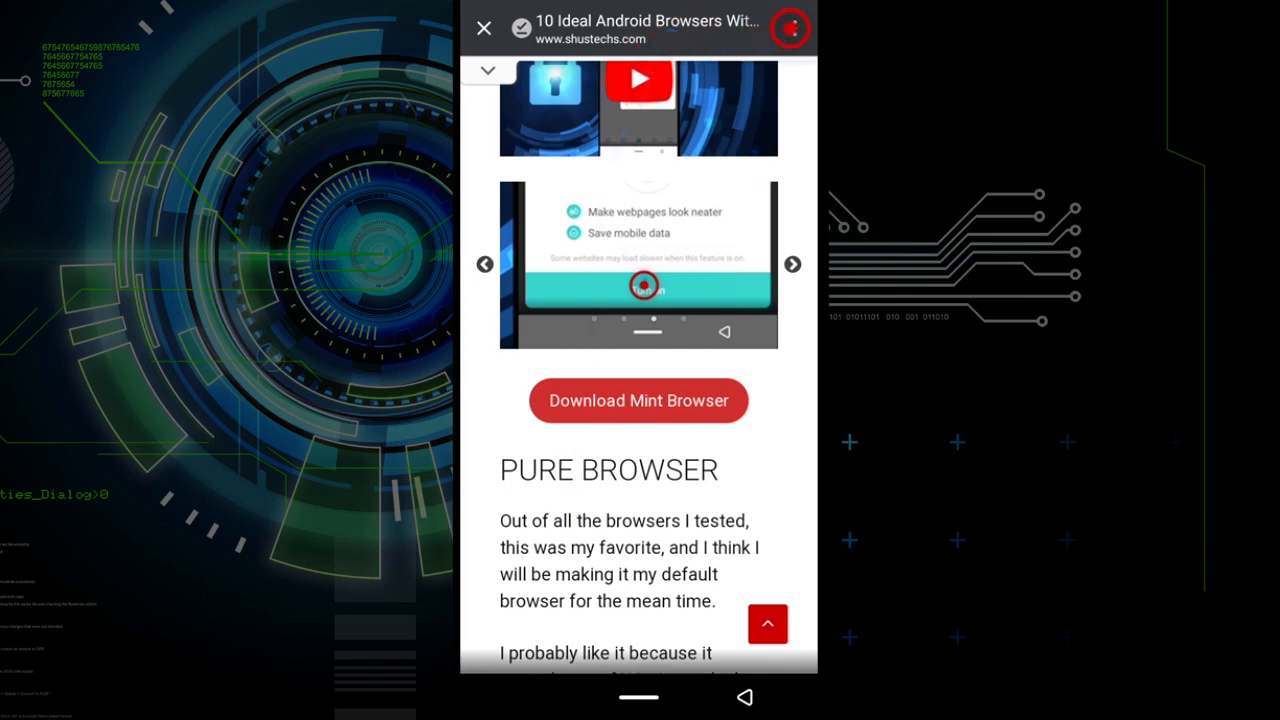
Step: Go back to the home screen, relaunch Chrome and reopen its Downloads list
click(792, 28)
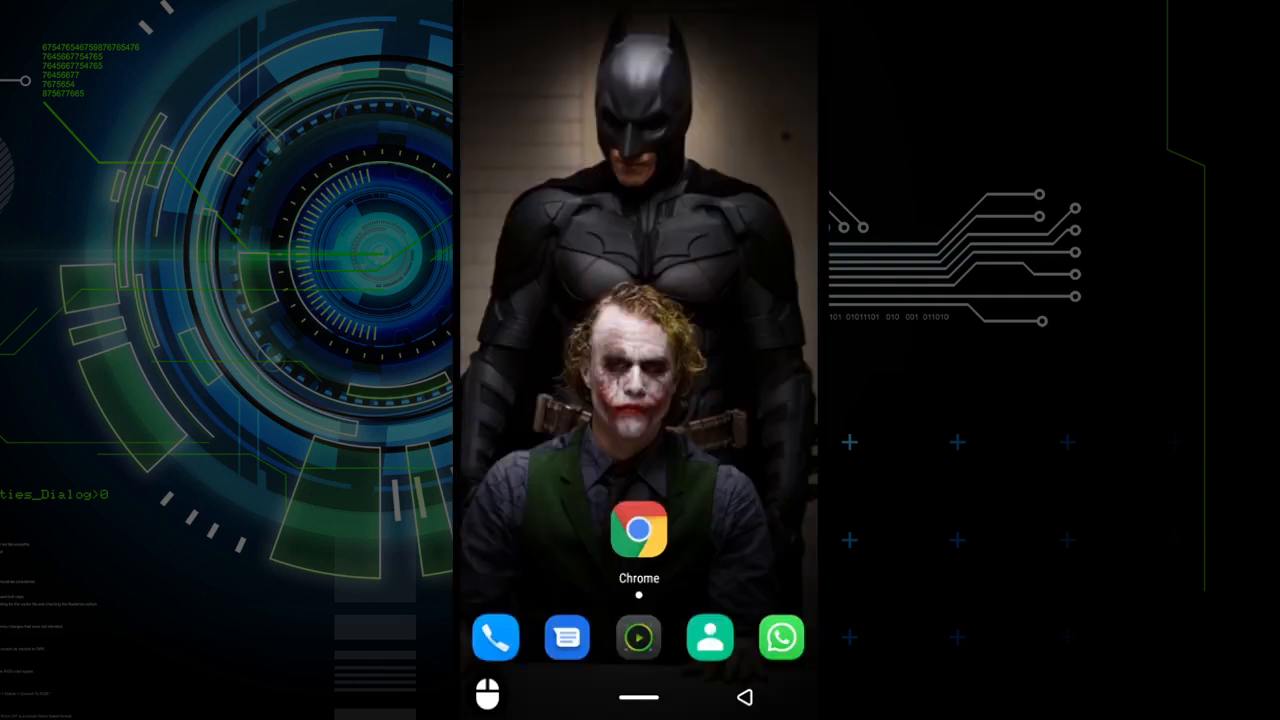
click(639, 532)
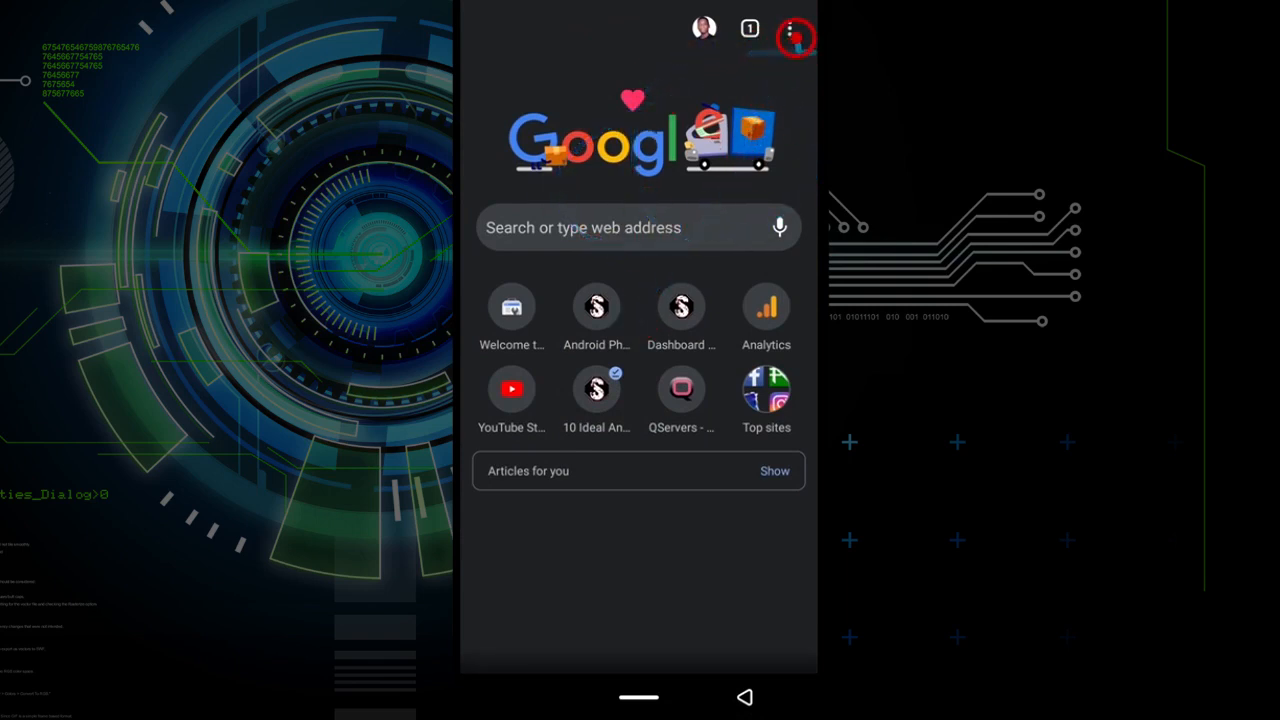
click(796, 30)
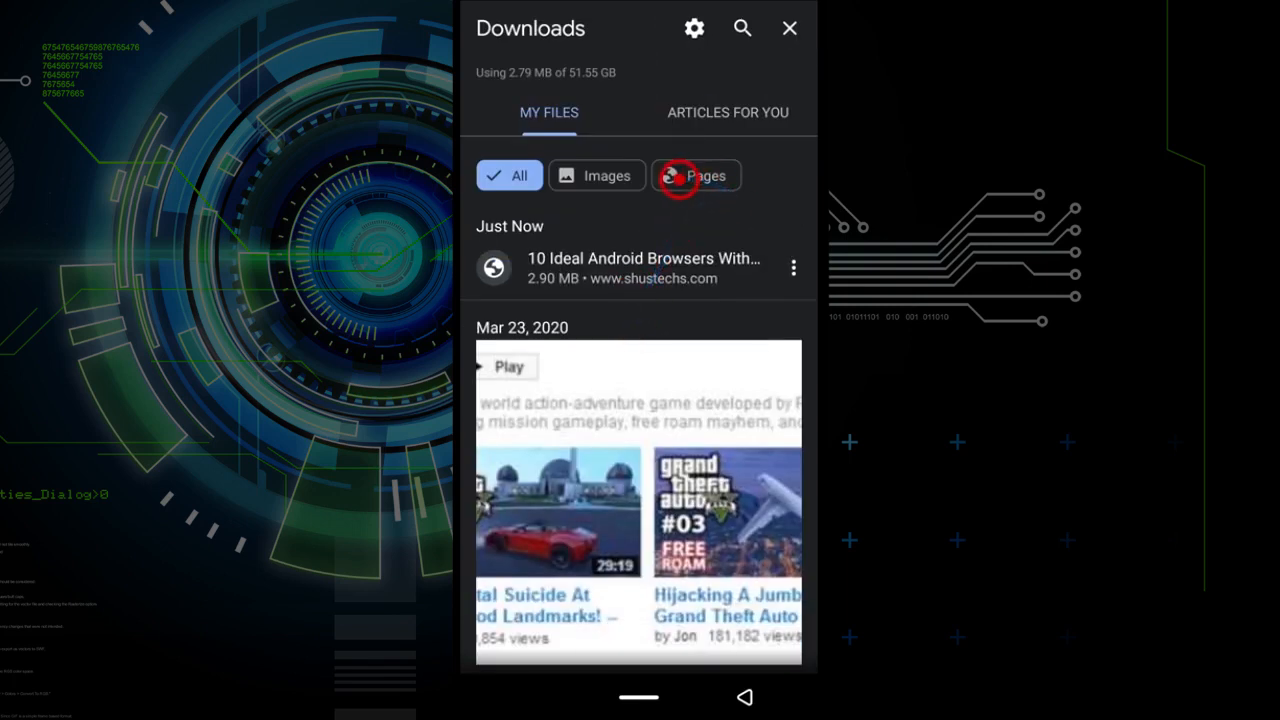
Step: Delete the saved Android browsers page under Pages, then close Downloads
click(696, 175)
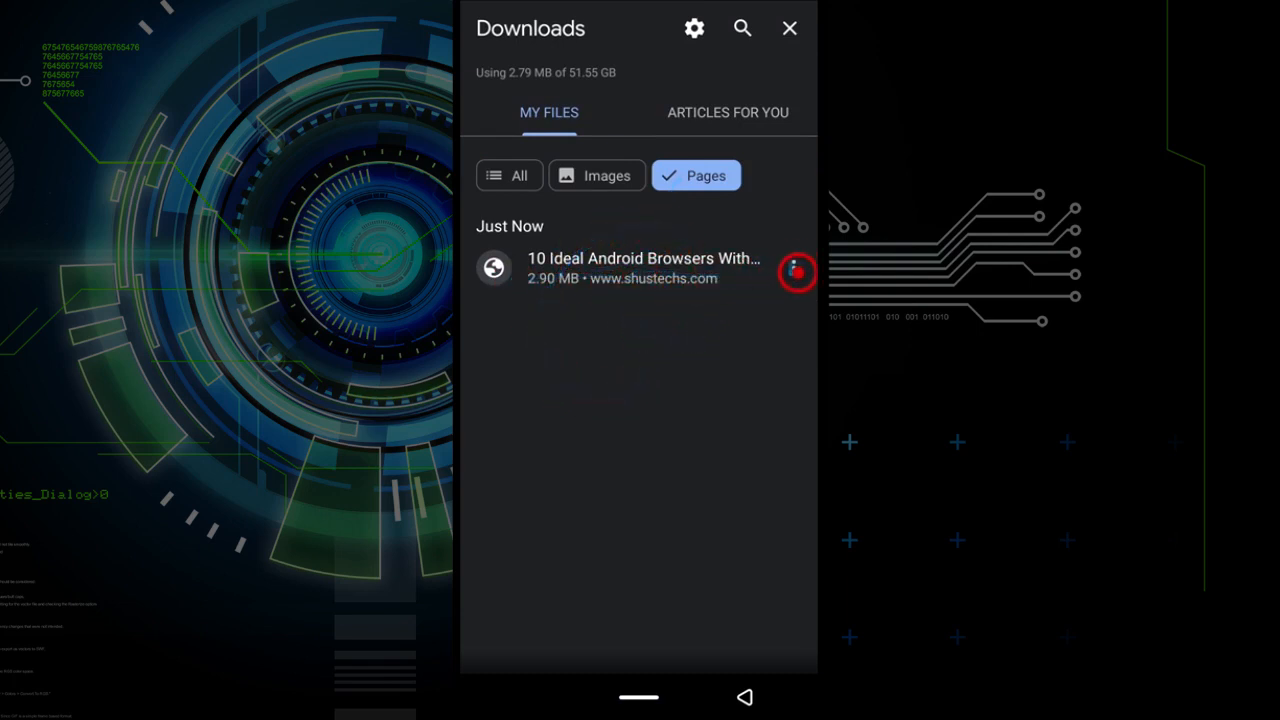
click(797, 271)
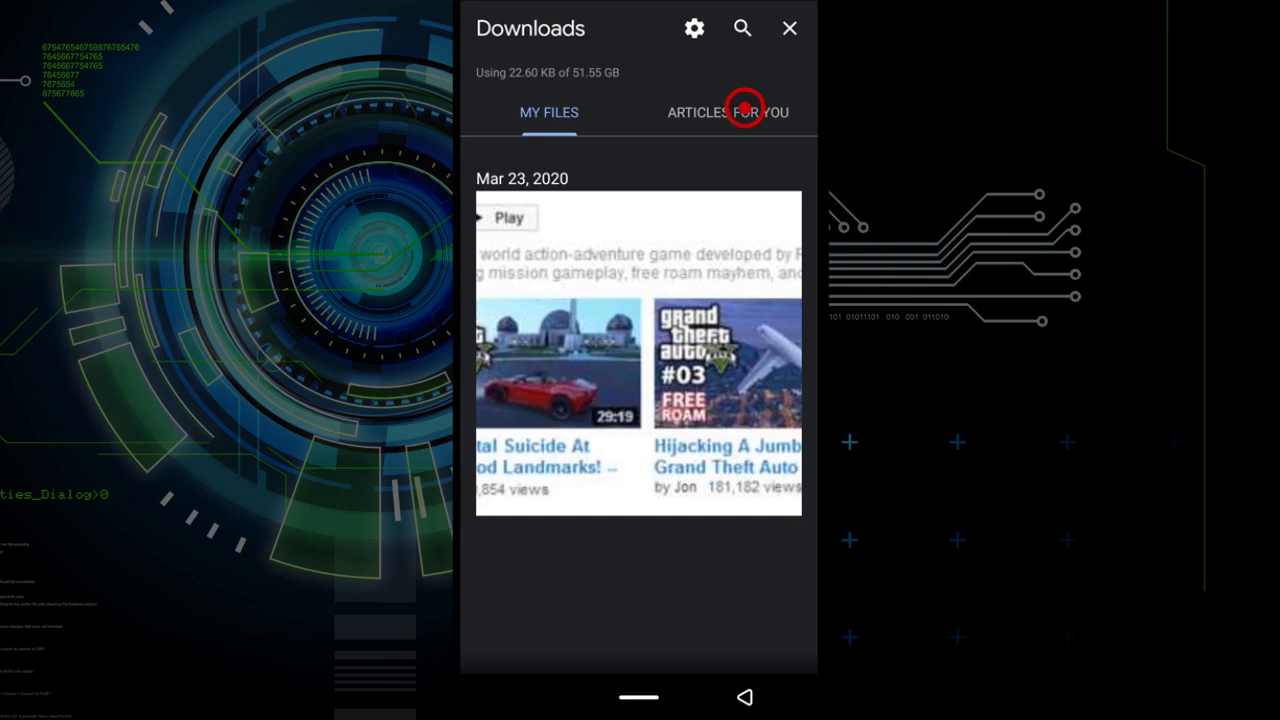
click(786, 28)
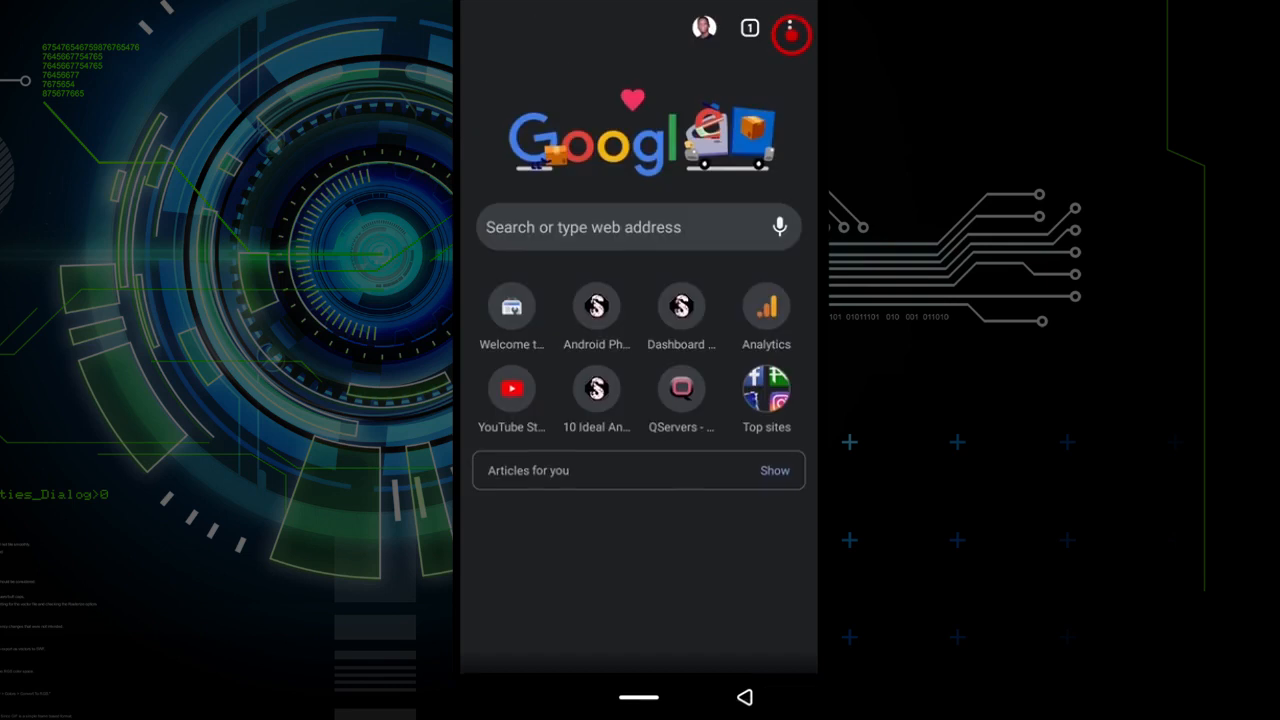